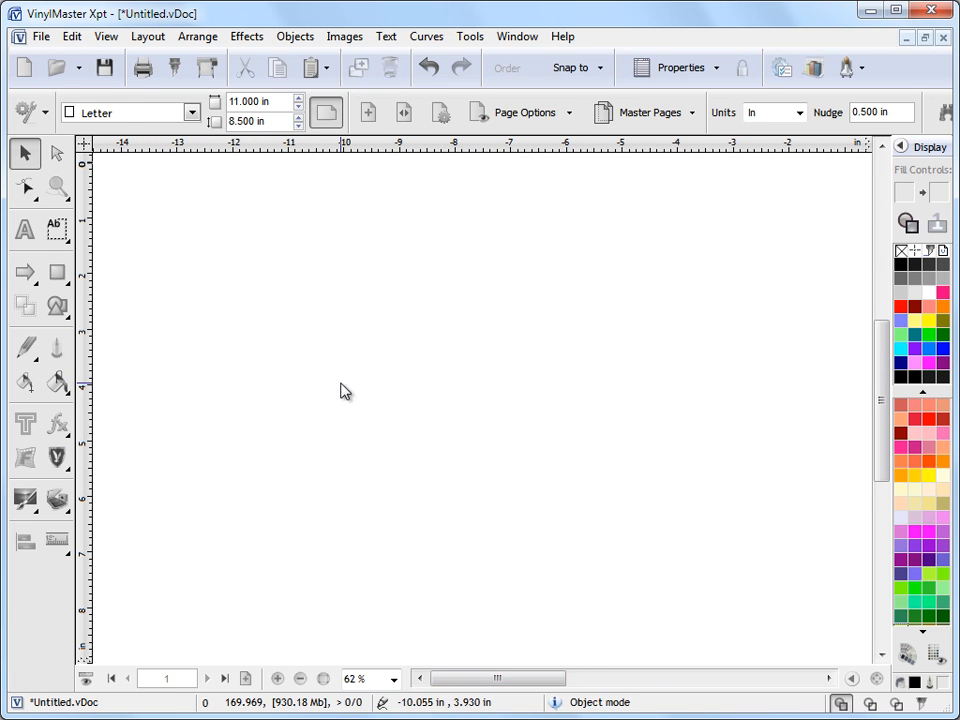
Type a lowercase 'a' on the page and drag its corner to enlarge it
left_click(24, 230)
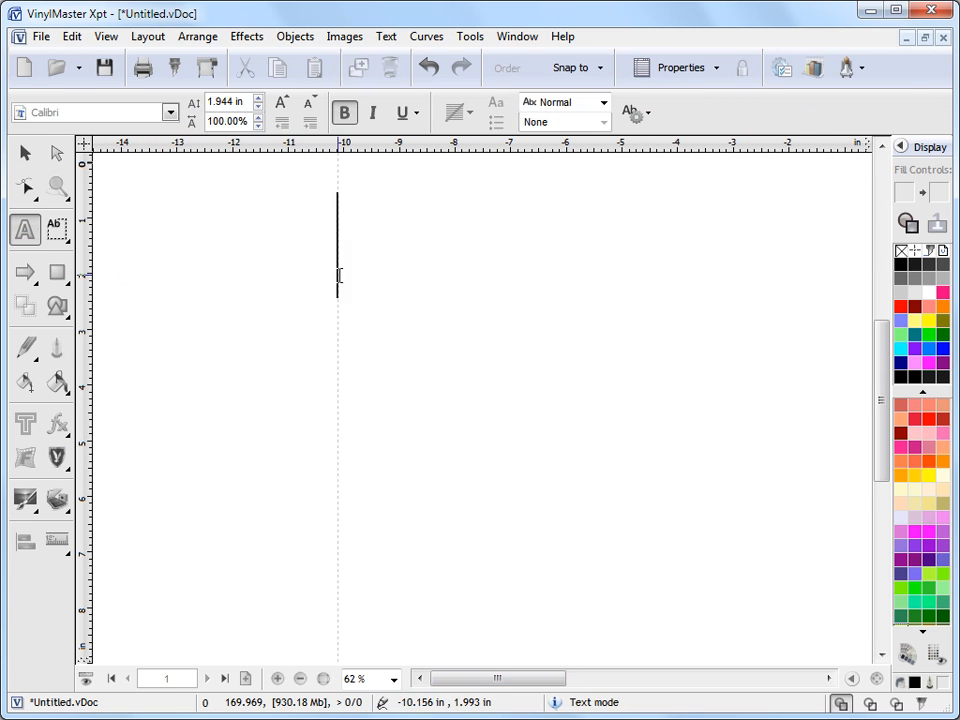
type("a")
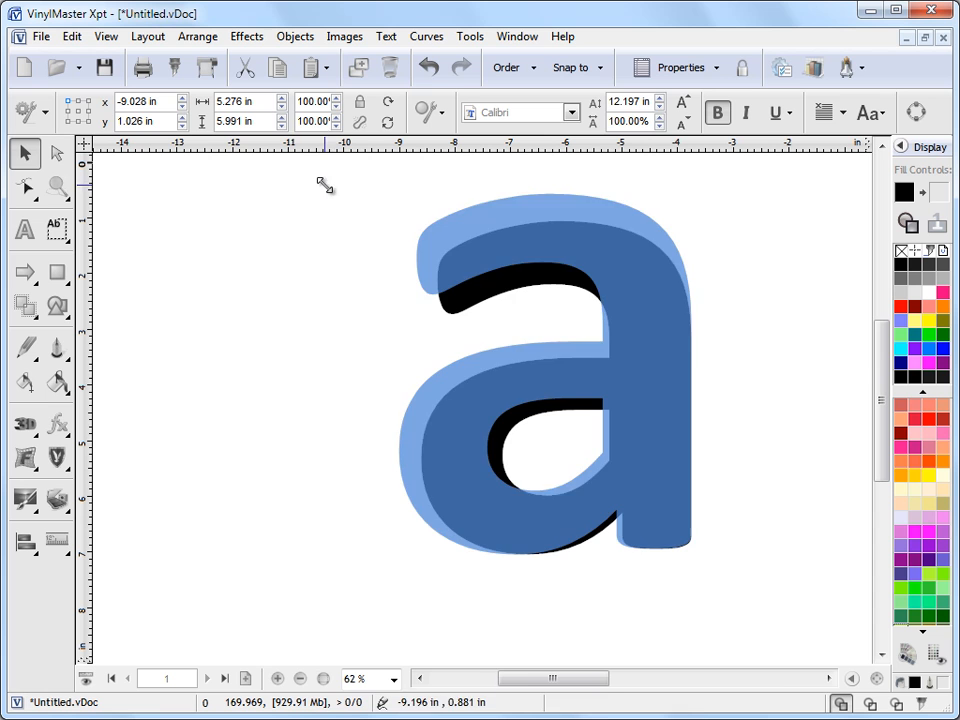
left_click_drag(324, 184, 481, 371)
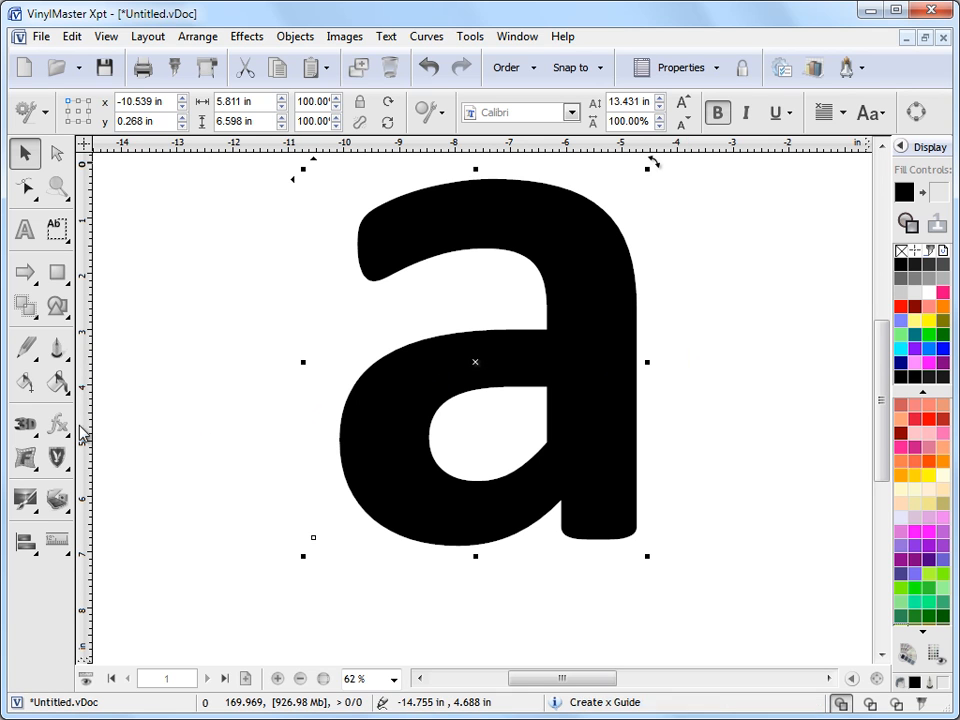
mouse_move(57, 424)
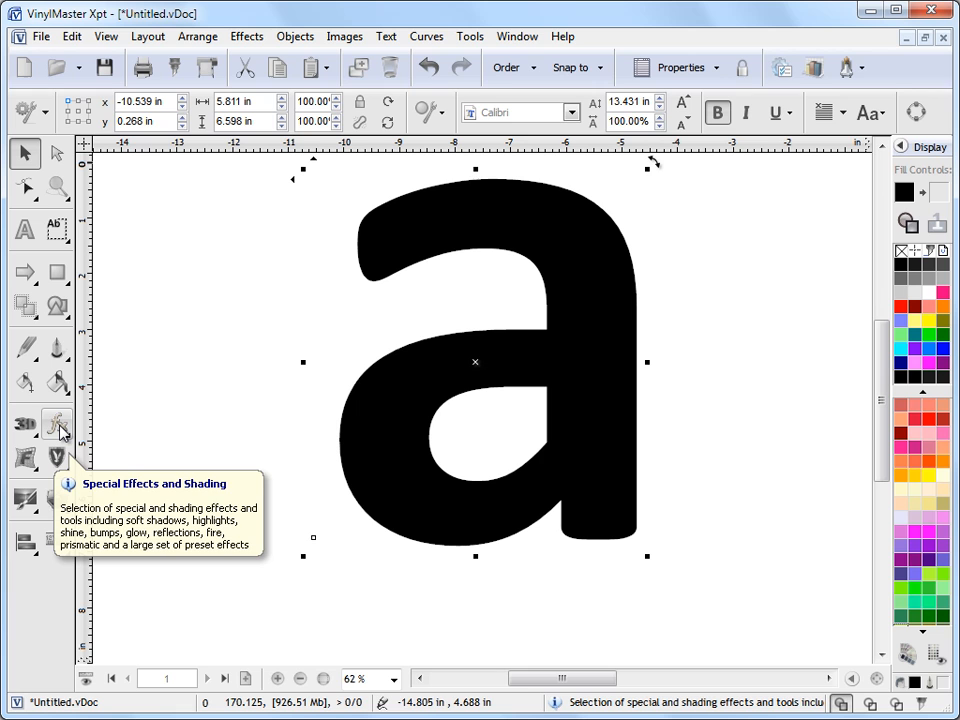
Open the Special Effects and Shading (fx) flyout for the selected letter 'a'
left_click(57, 424)
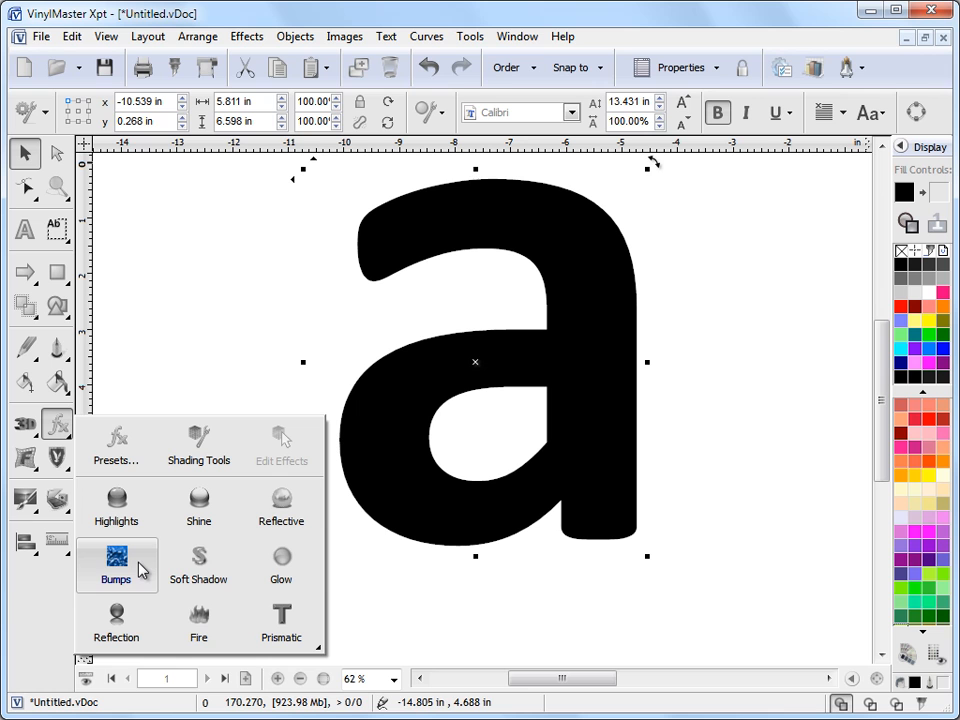
mouse_move(198, 620)
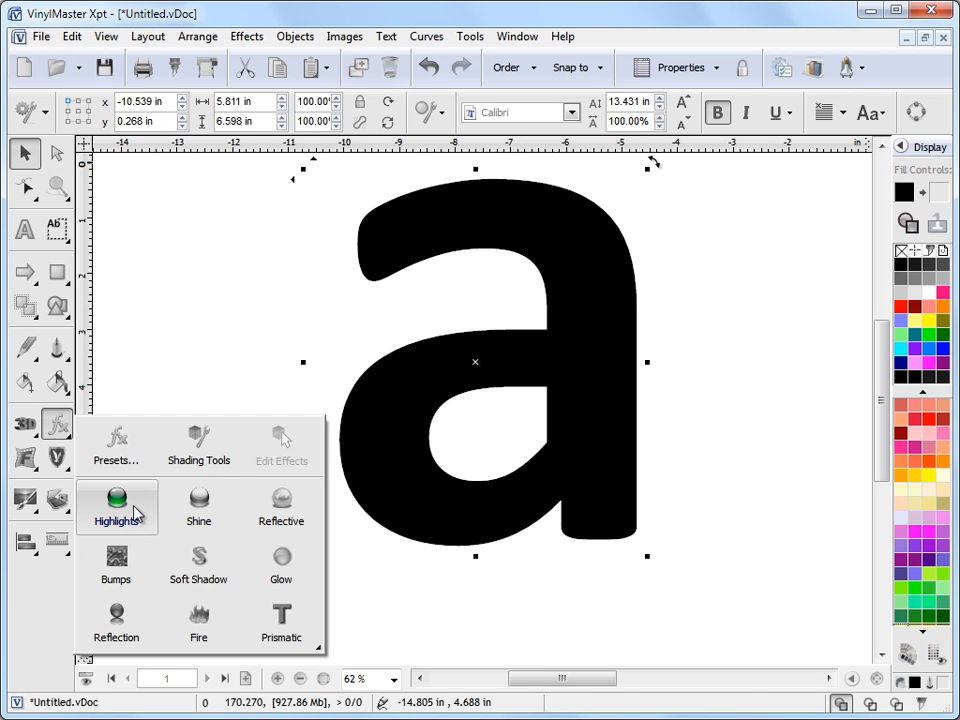
Apply the Highlights effect to the letter 'a' and drag its inset handle
left_click(116, 507)
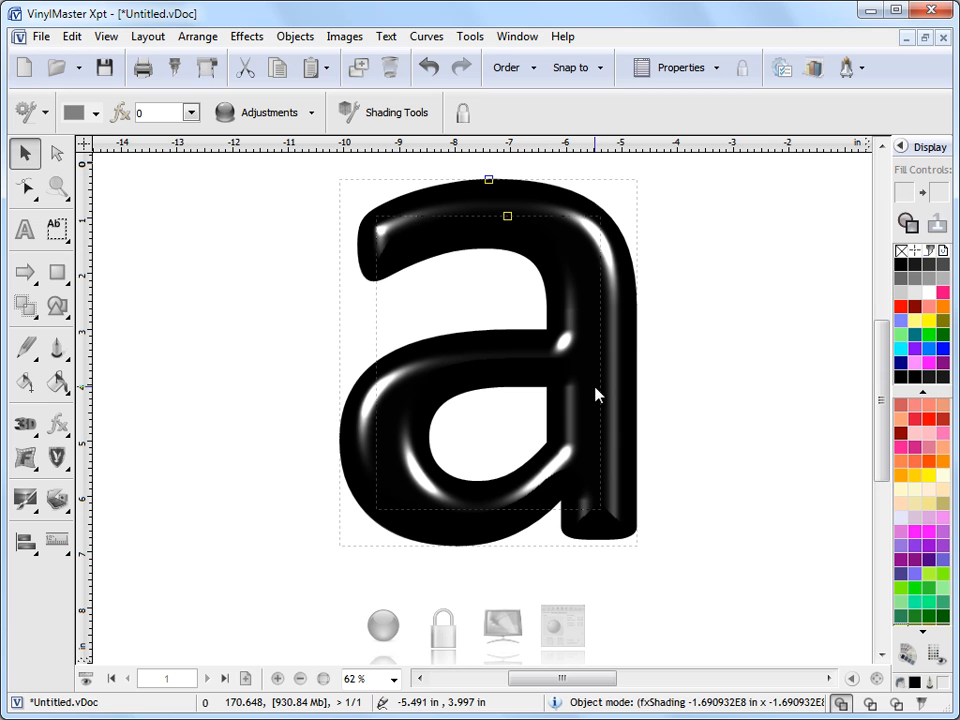
mouse_move(720, 310)
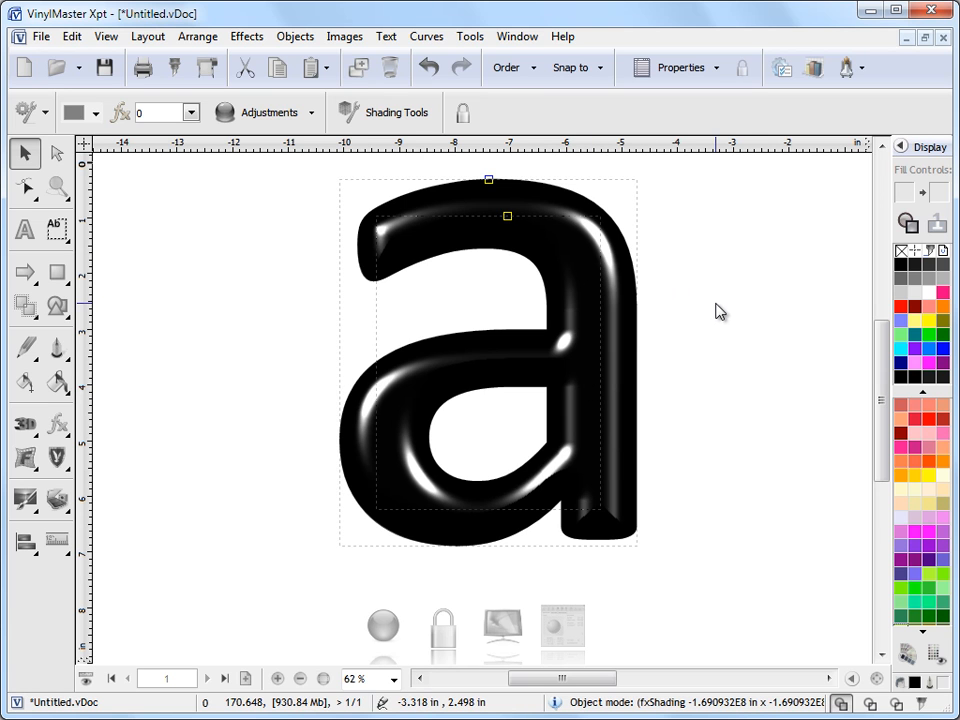
mouse_move(702, 305)
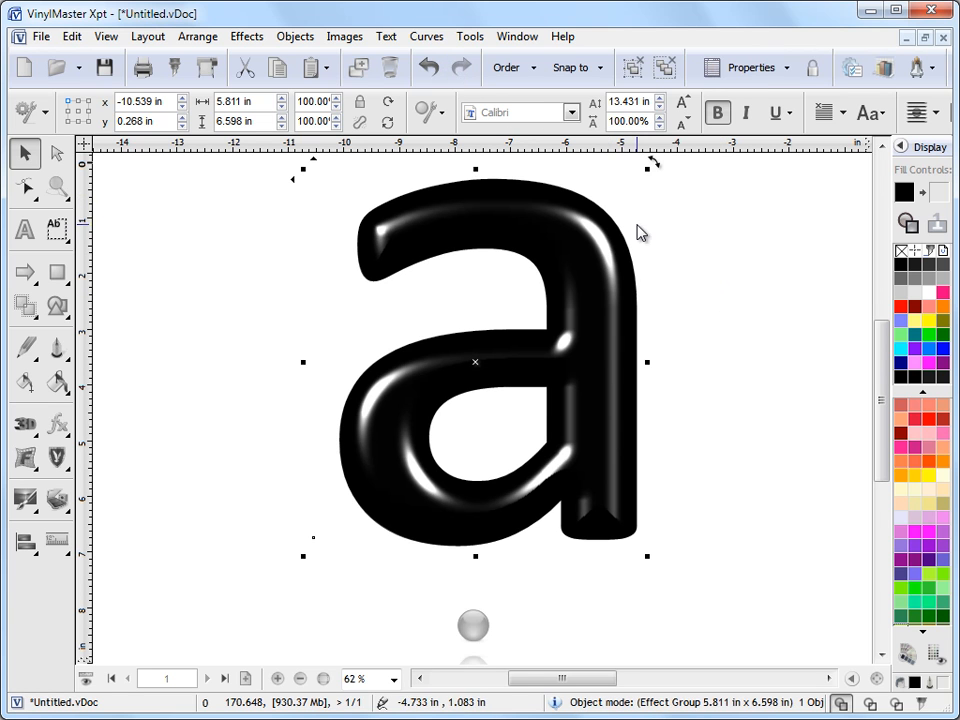
mouse_move(703, 372)
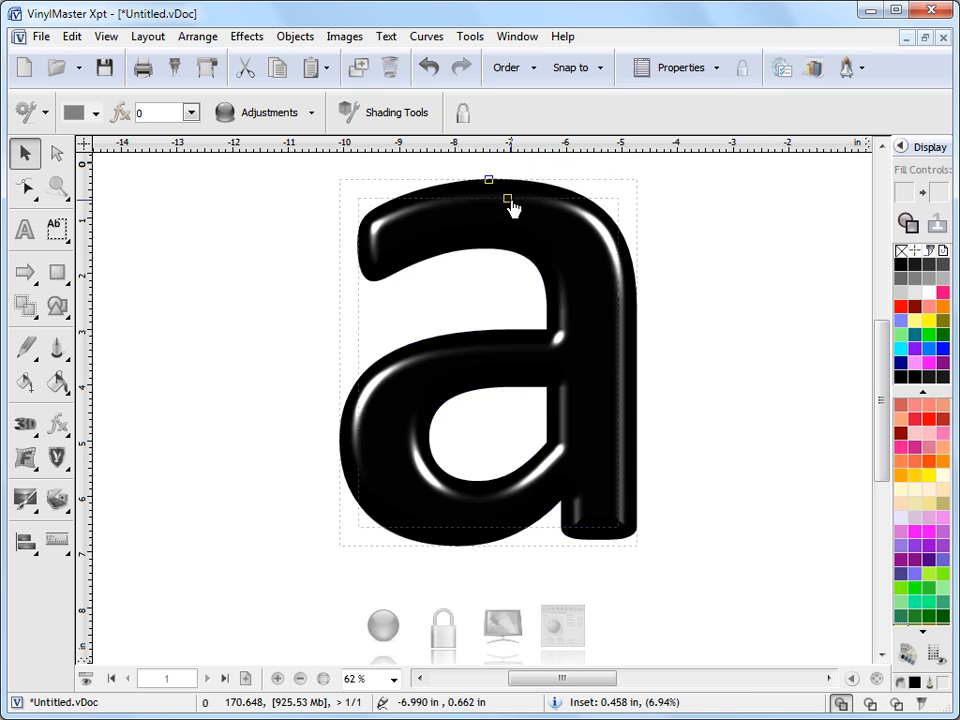
left_click_drag(507, 199, 508, 217)
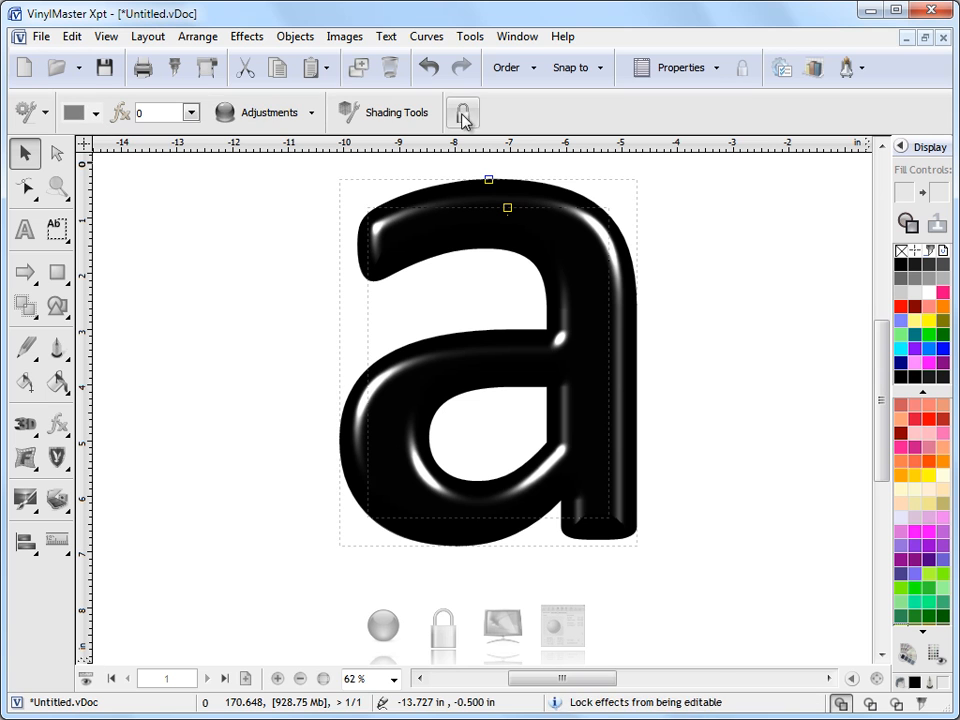
mouse_move(540, 125)
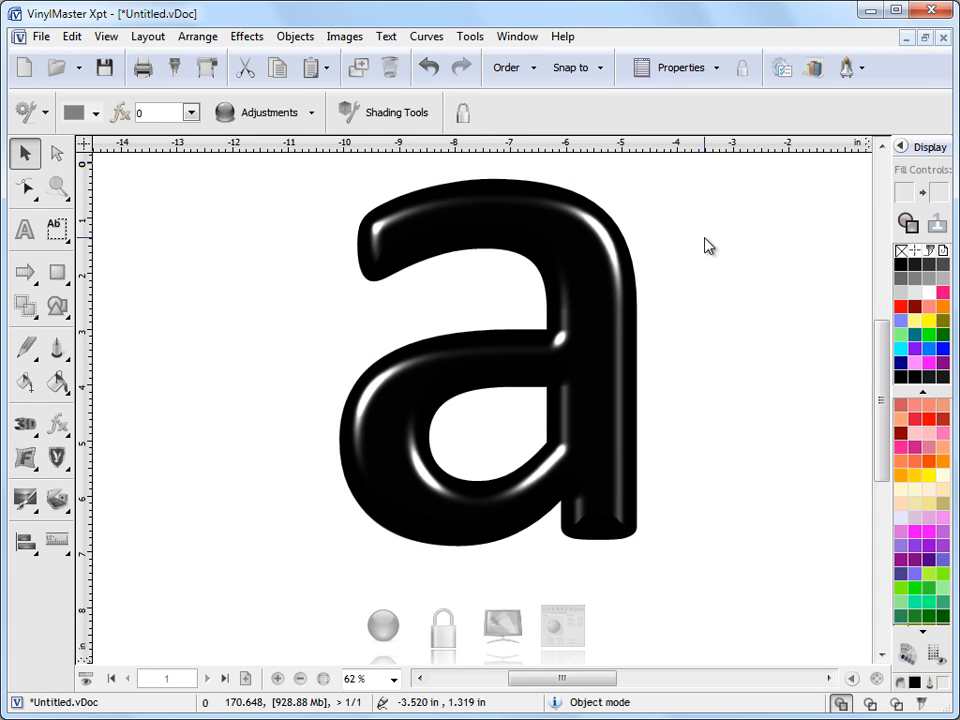
Select the glossy letter 'a' as an object and colour it red
left_click(475, 360)
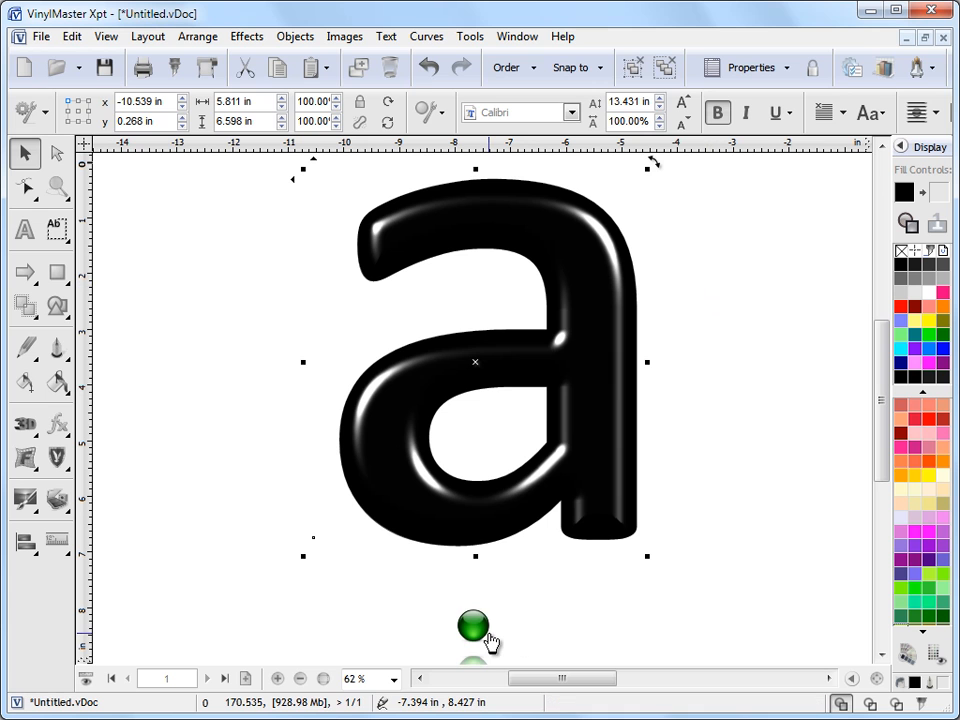
mouse_move(475, 628)
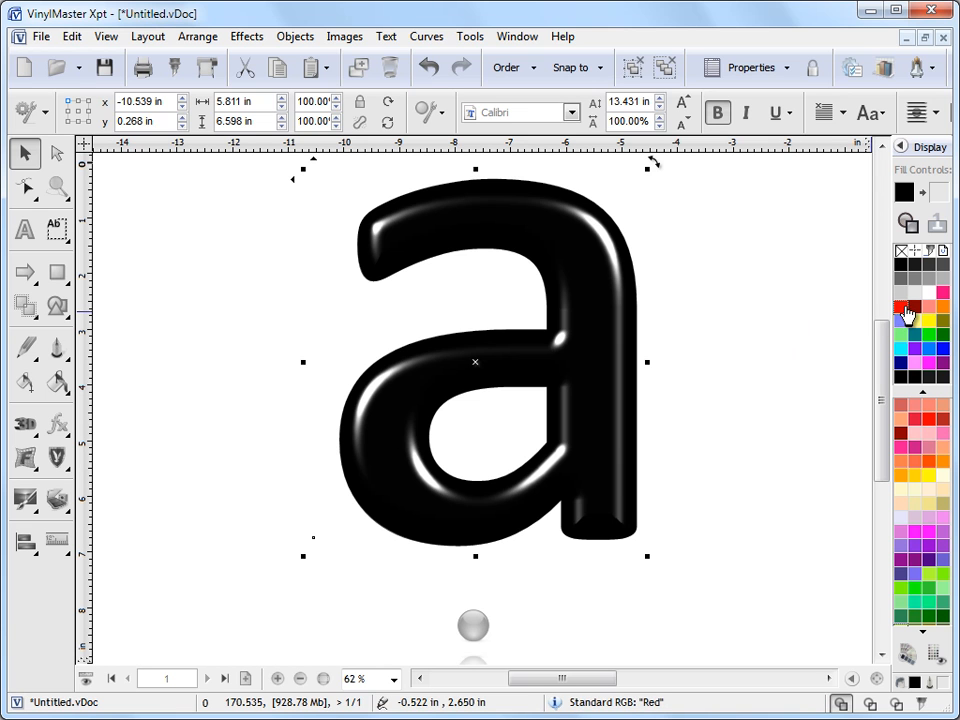
left_click(932, 351)
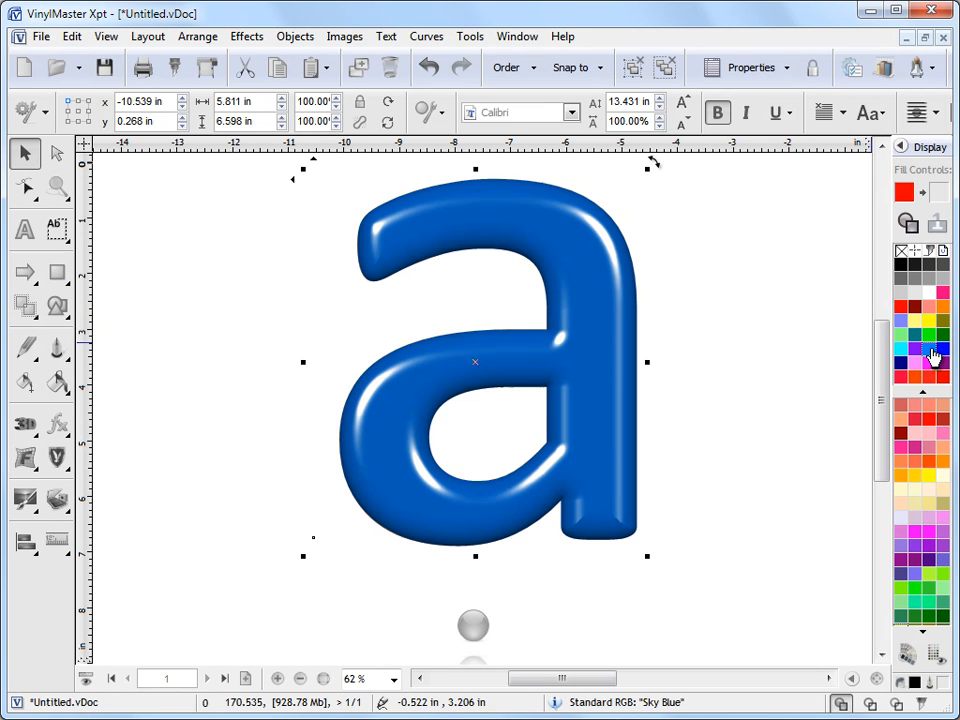
left_click(902, 310)
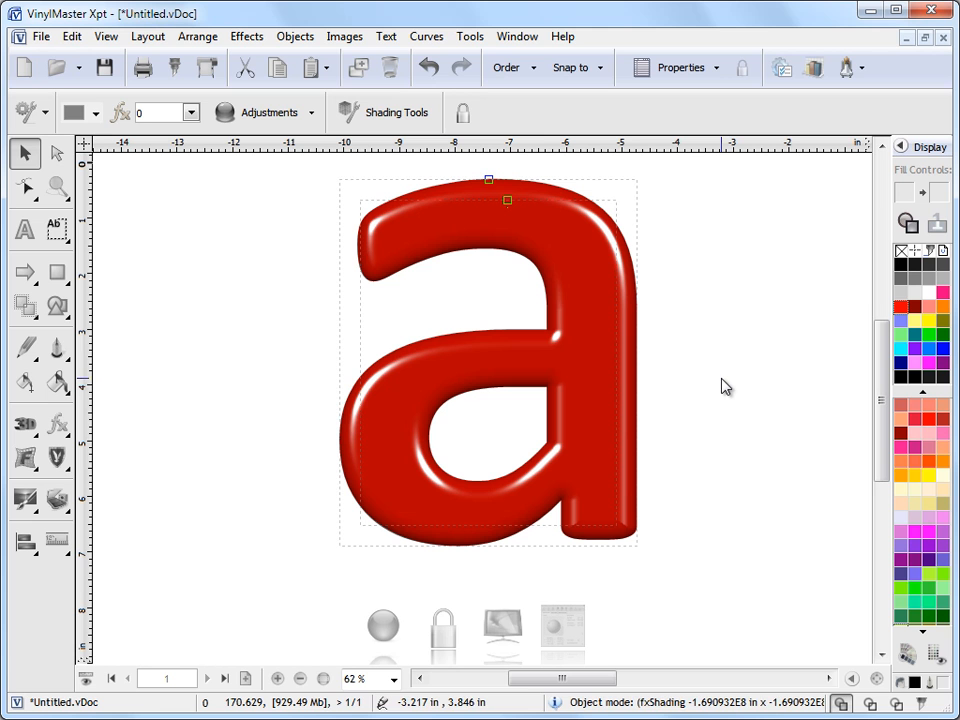
Apply the Reflective shading effect to the red letter 'a'
left_click(57, 424)
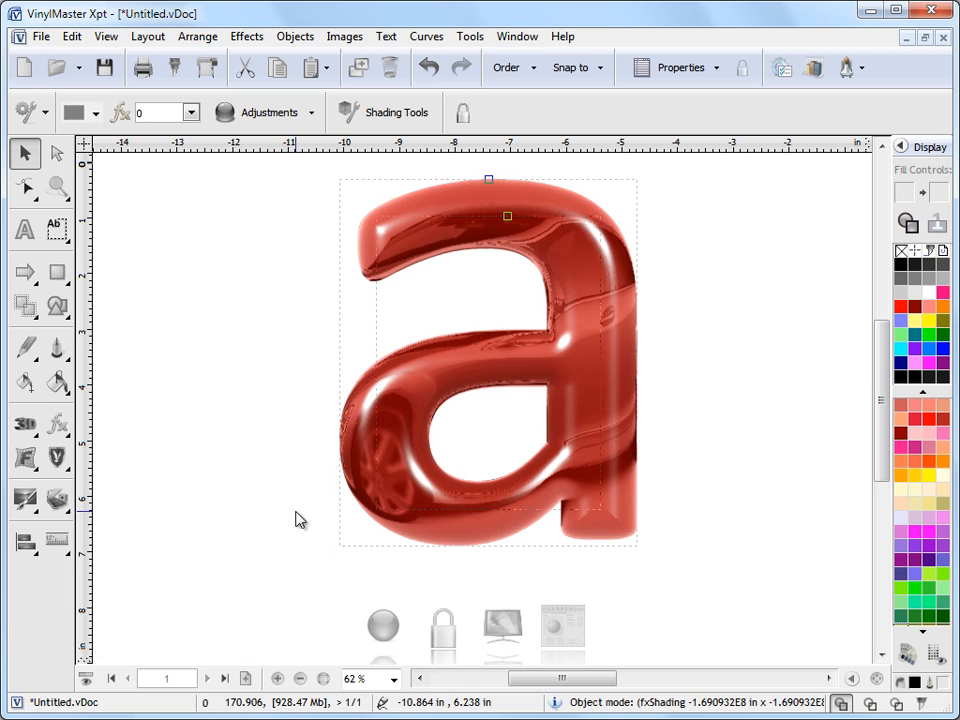
mouse_move(500, 222)
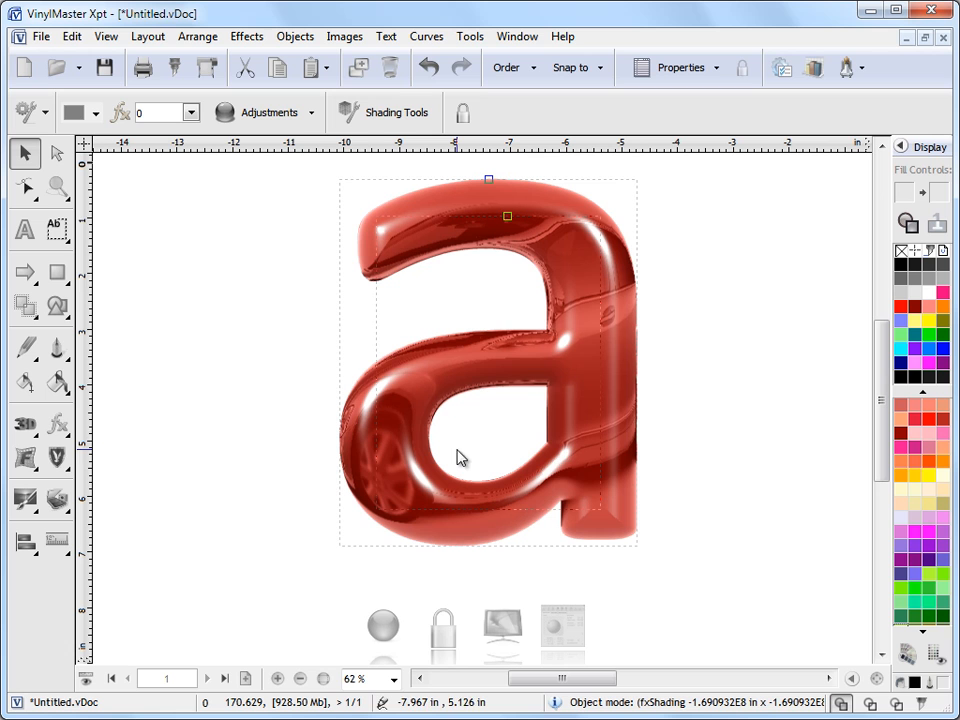
mouse_move(623, 458)
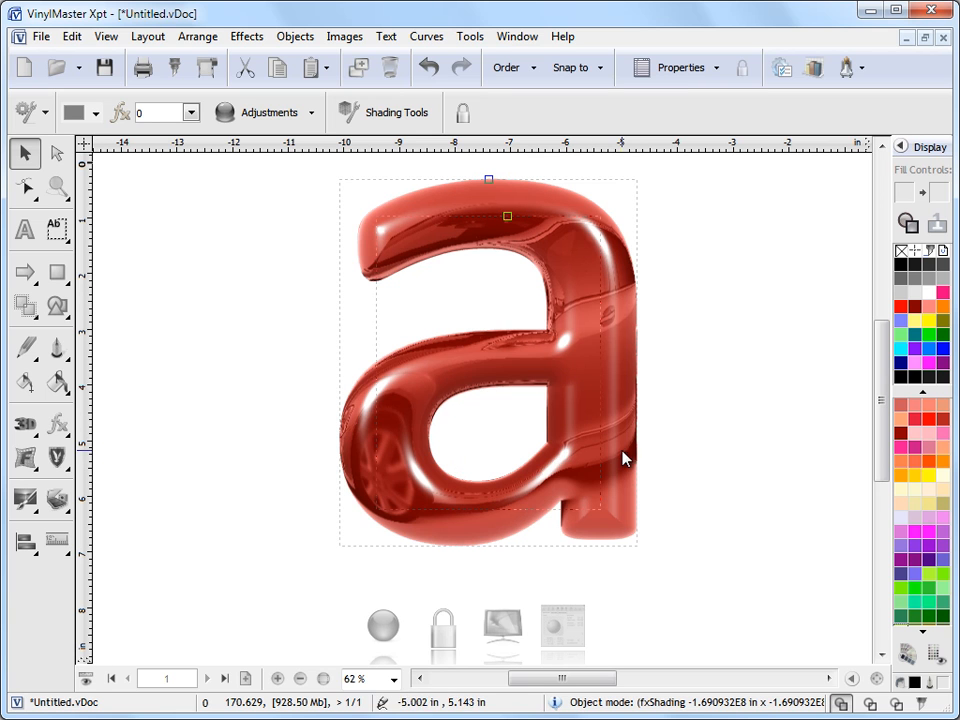
mouse_move(670, 392)
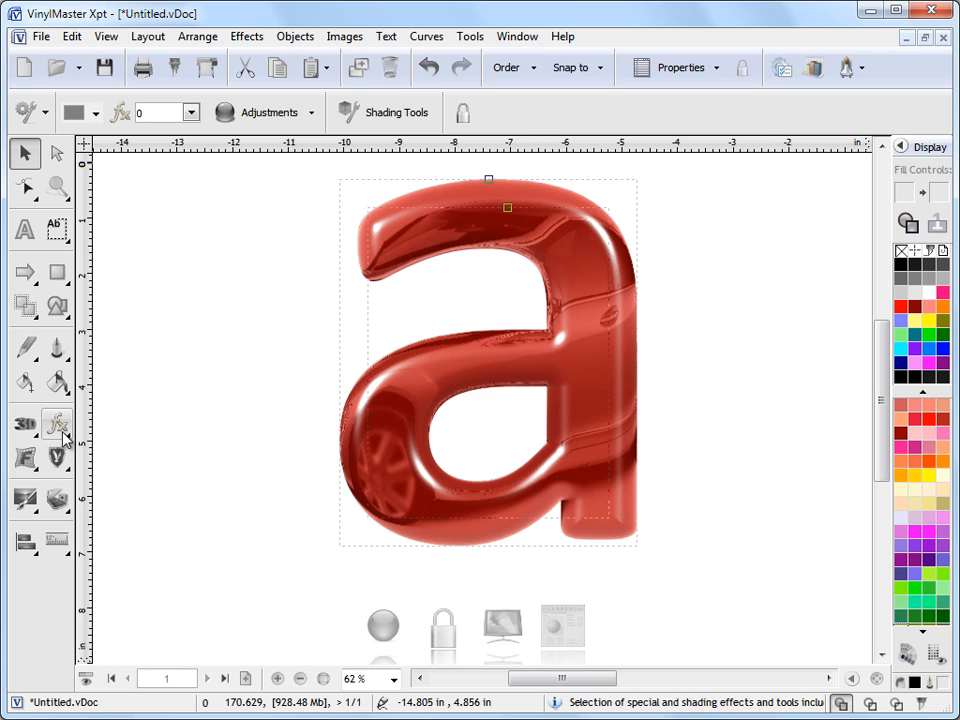
Apply the Bumps effect to the letter 'a' and set its inset to about 7.55%
left_click(57, 423)
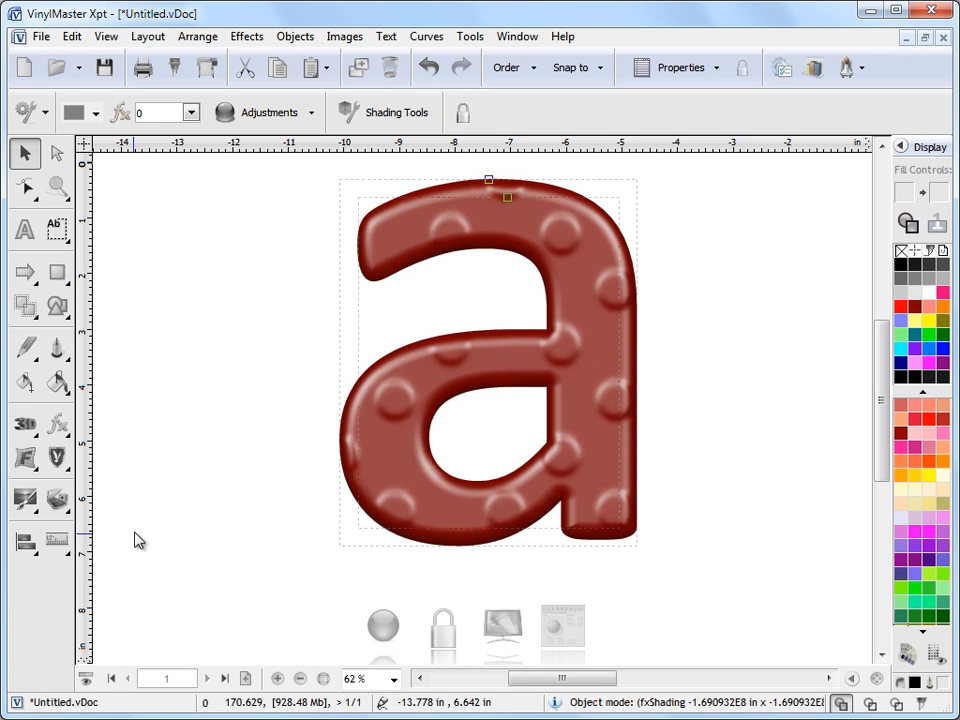
left_click(745, 300)
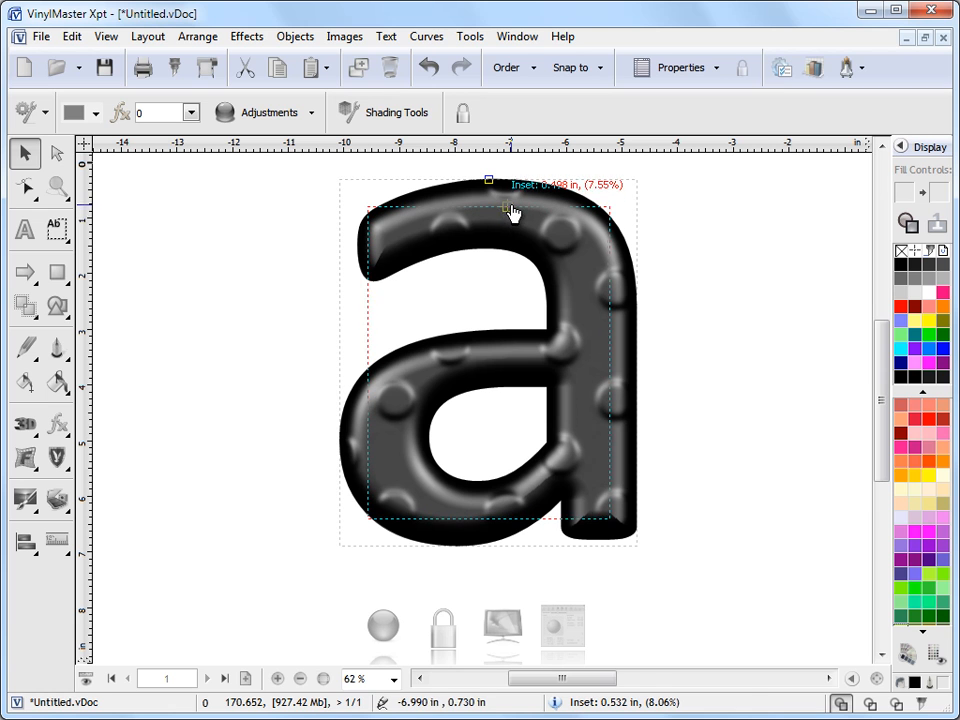
left_click(264, 112)
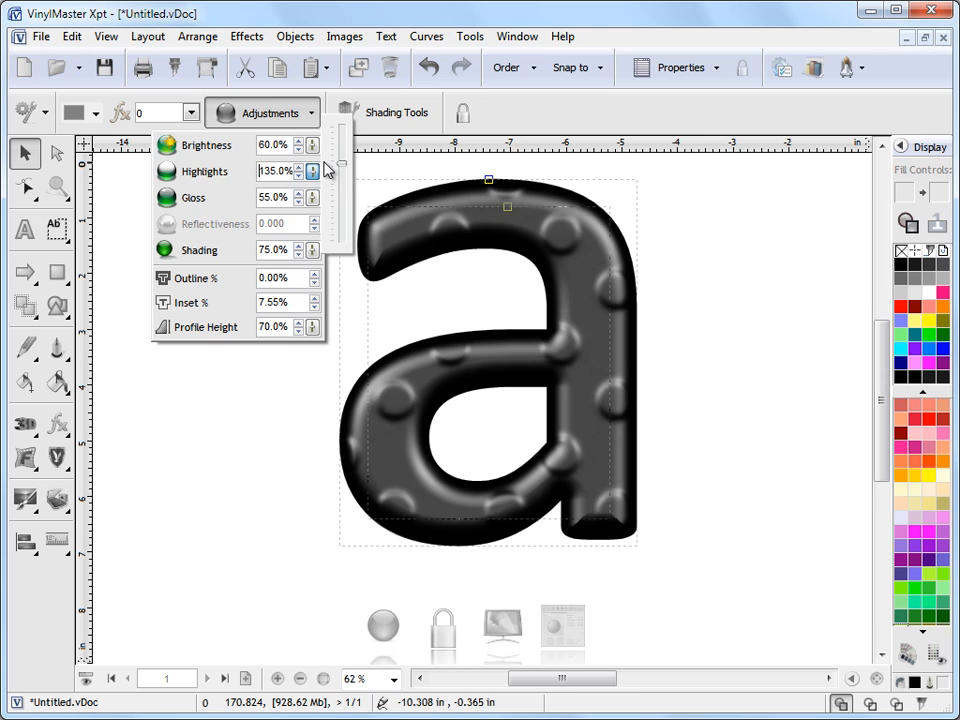
left_click(313, 175)
type("60")
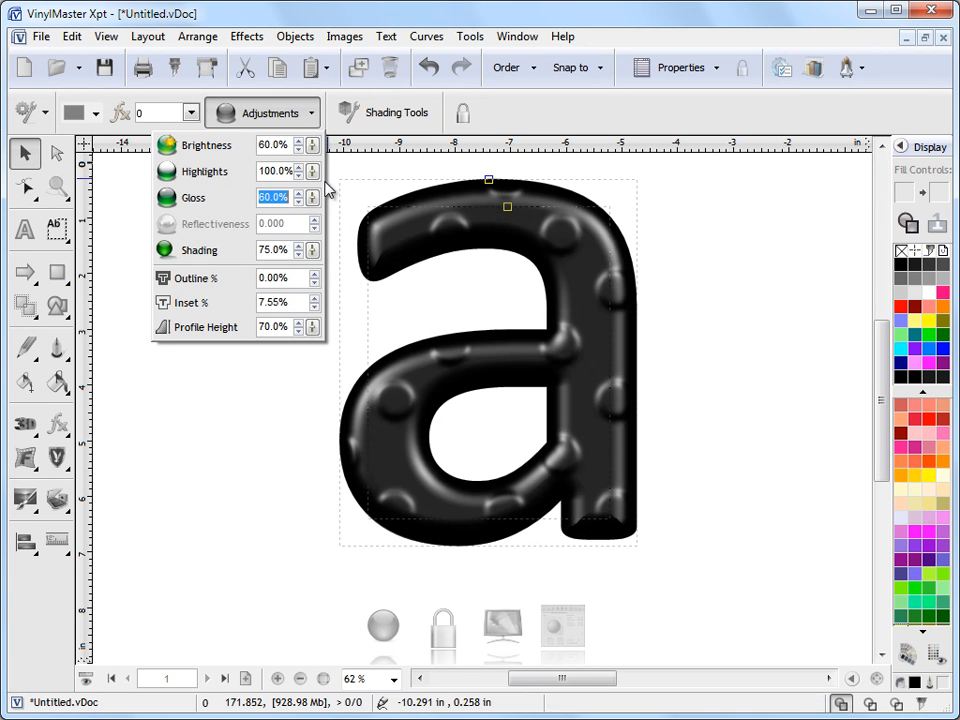
left_click(312, 246)
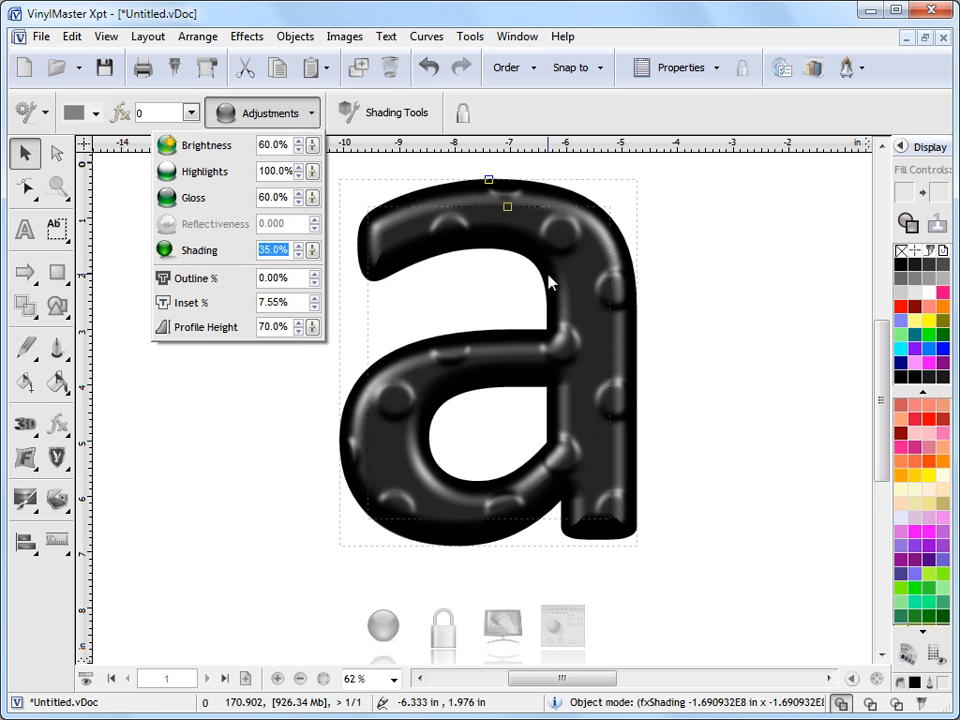
mouse_move(717, 266)
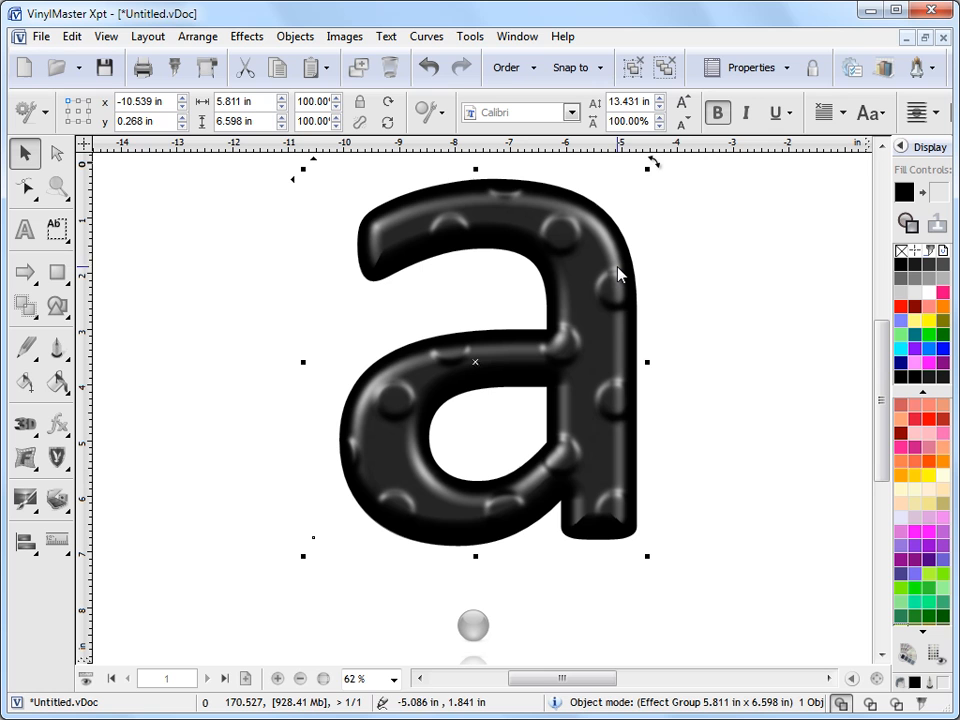
mouse_move(712, 327)
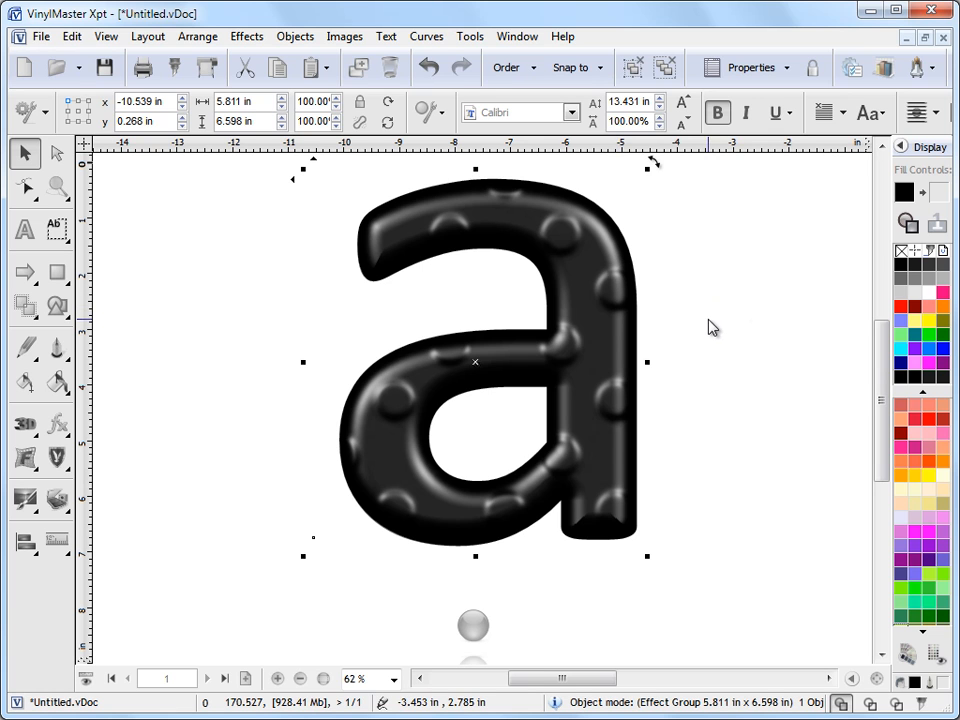
mouse_move(651, 589)
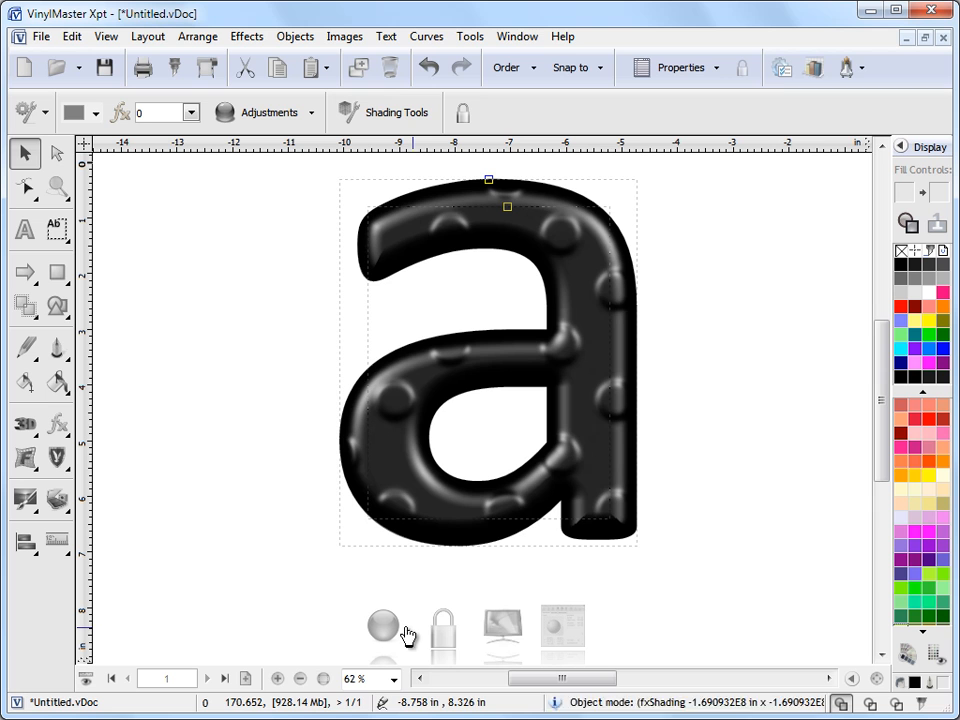
left_click(505, 630)
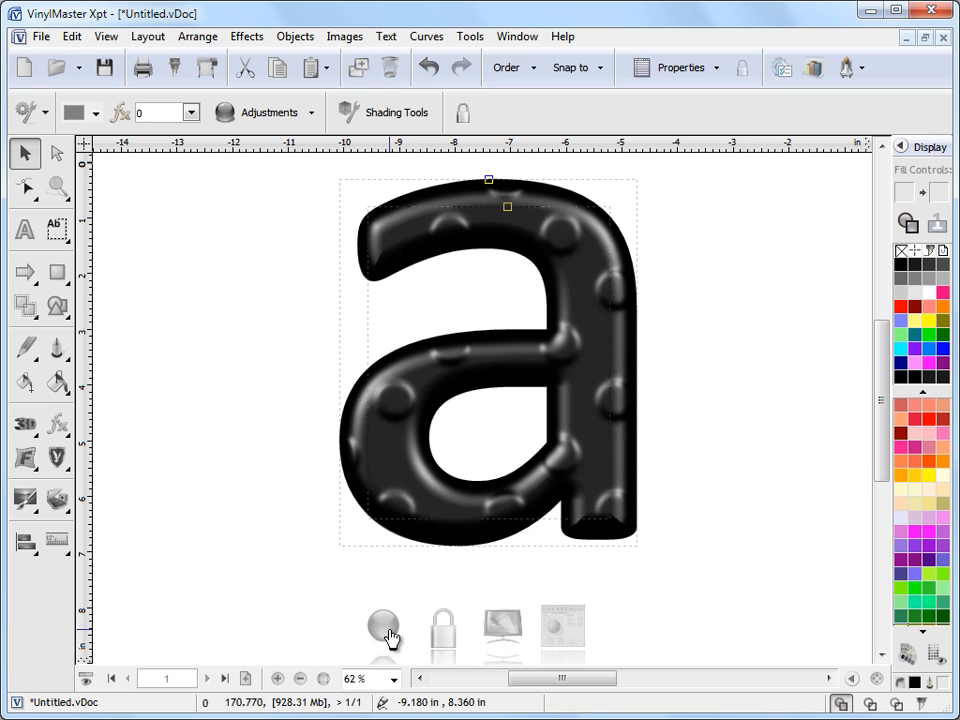
mouse_move(565, 640)
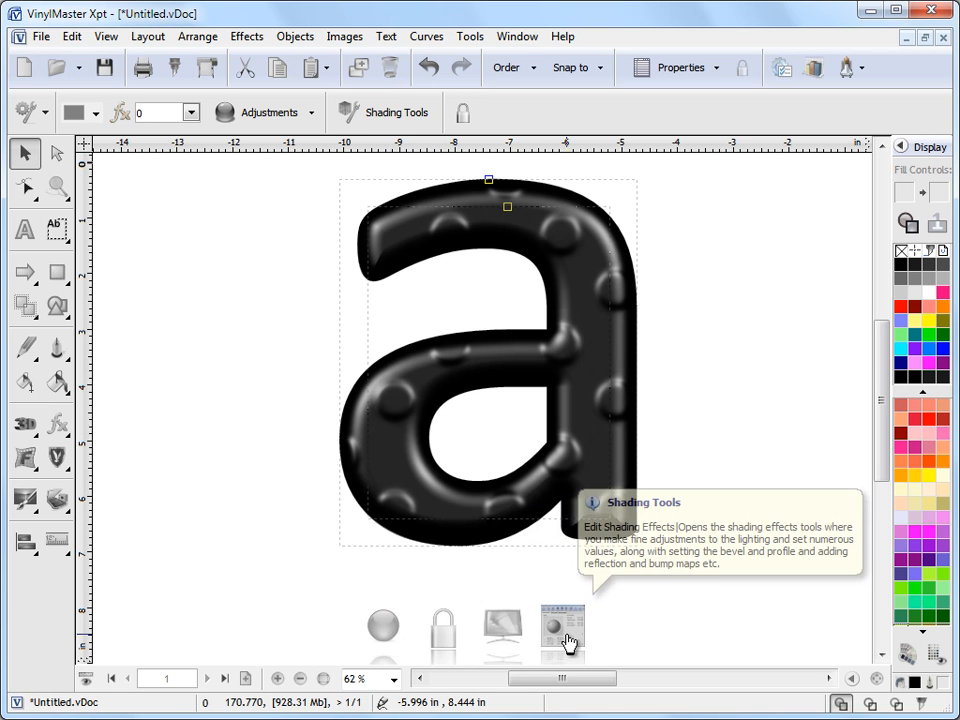
left_click(563, 630)
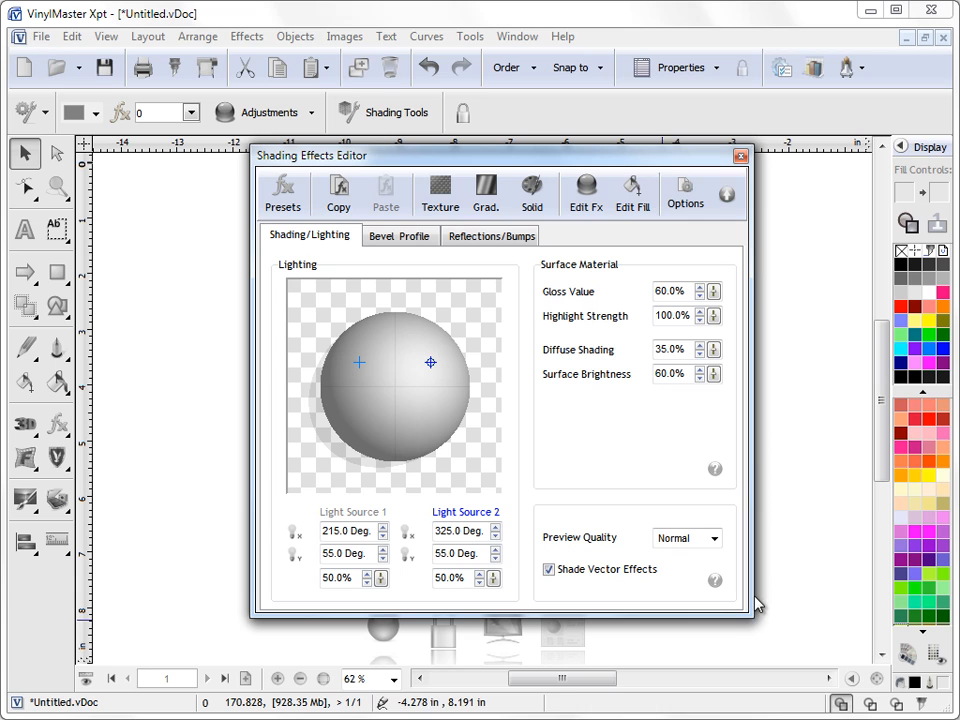
mouse_move(527, 414)
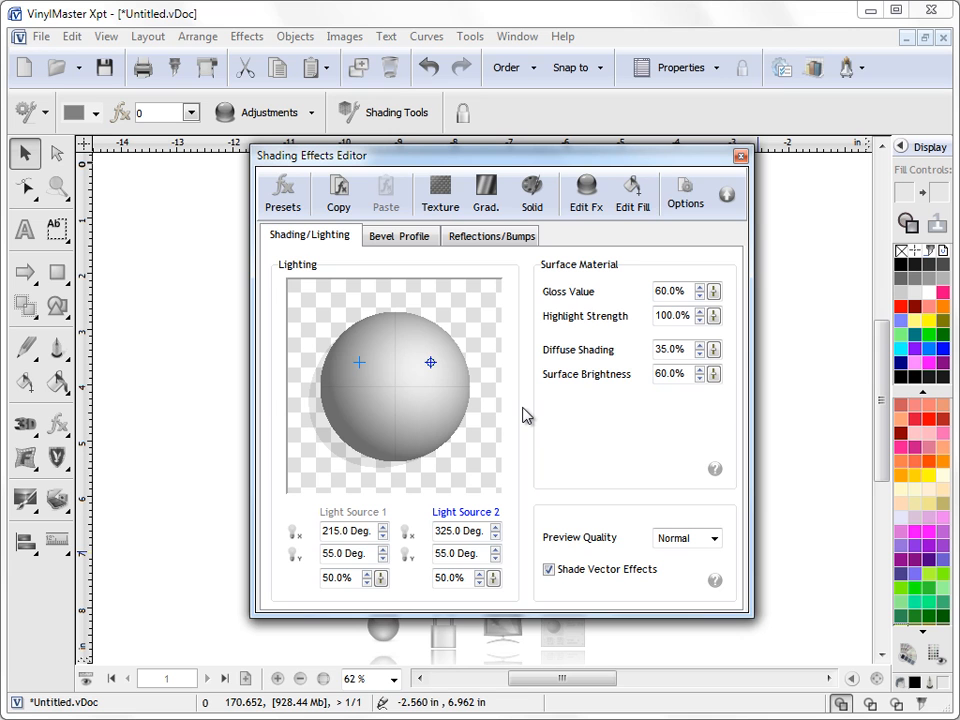
mouse_move(622, 289)
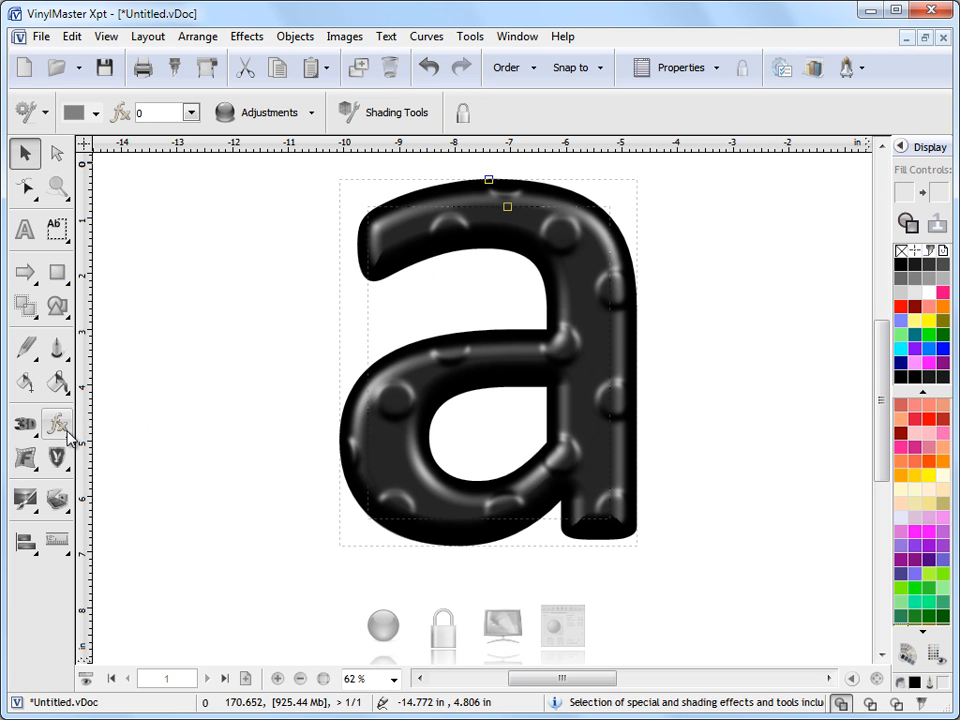
Open the Shading Effects Editor from Effects > Shading Tools
left_click(57, 423)
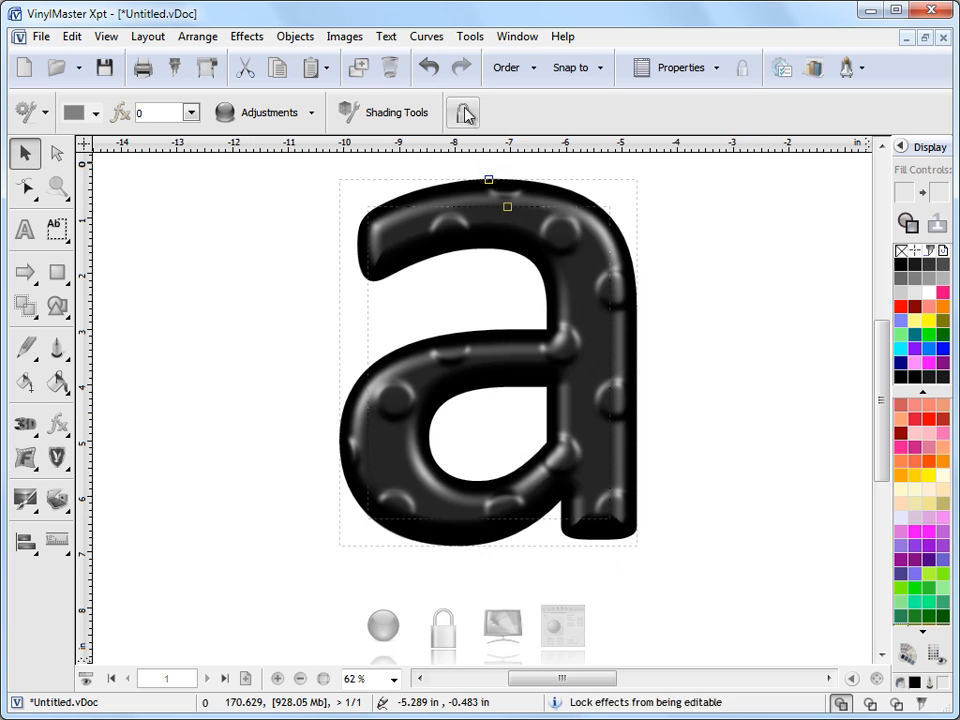
left_click(247, 37)
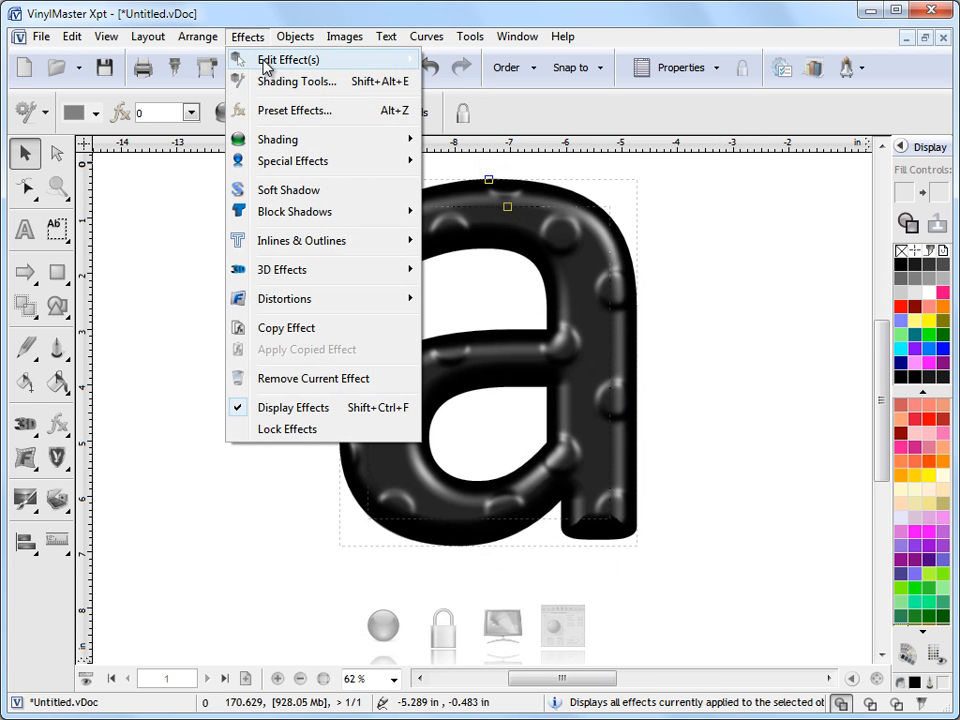
mouse_move(296, 81)
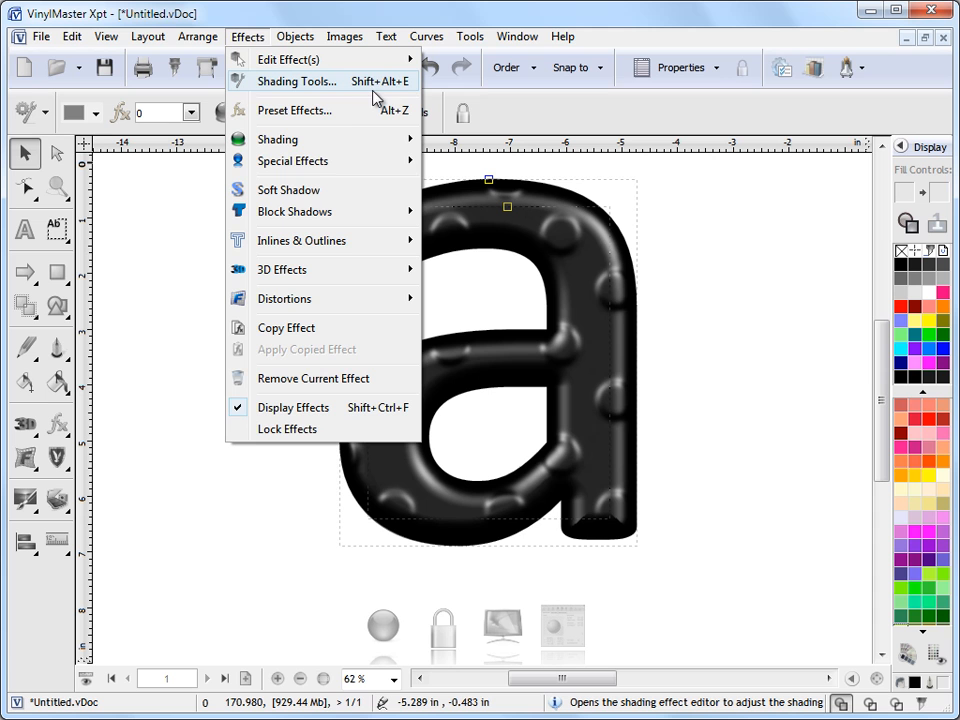
mouse_move(380, 90)
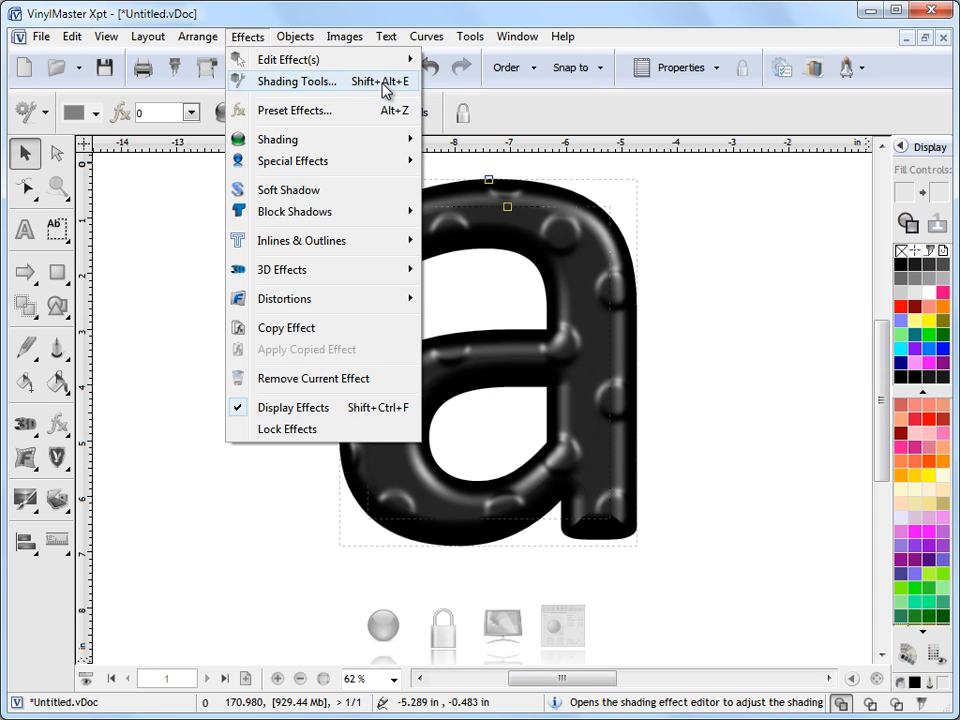
left_click(297, 81)
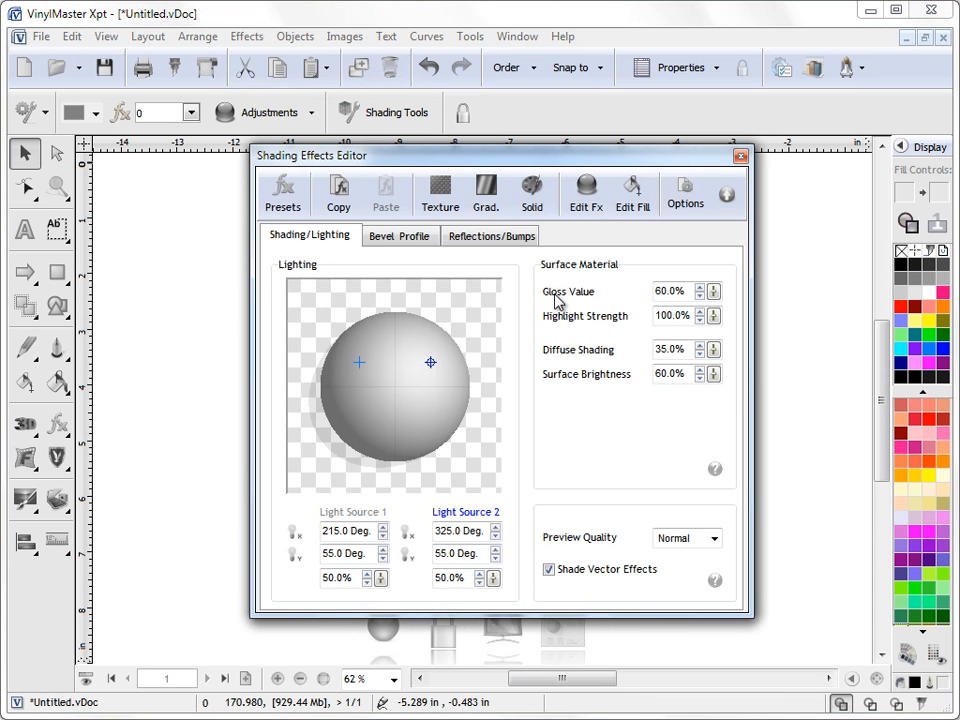
mouse_move(556, 397)
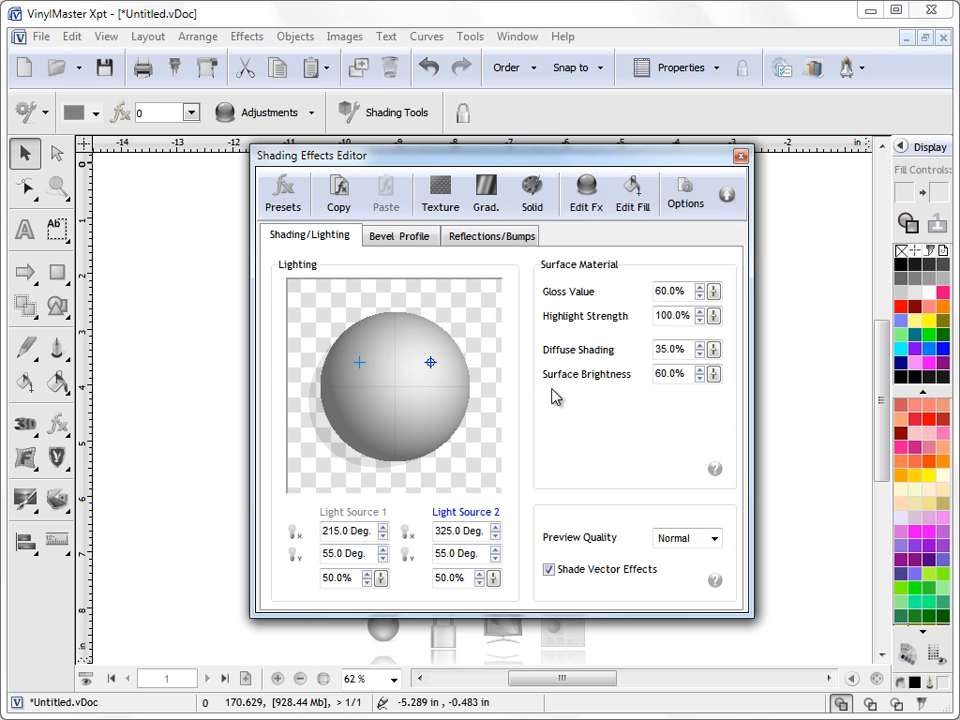
mouse_move(588, 325)
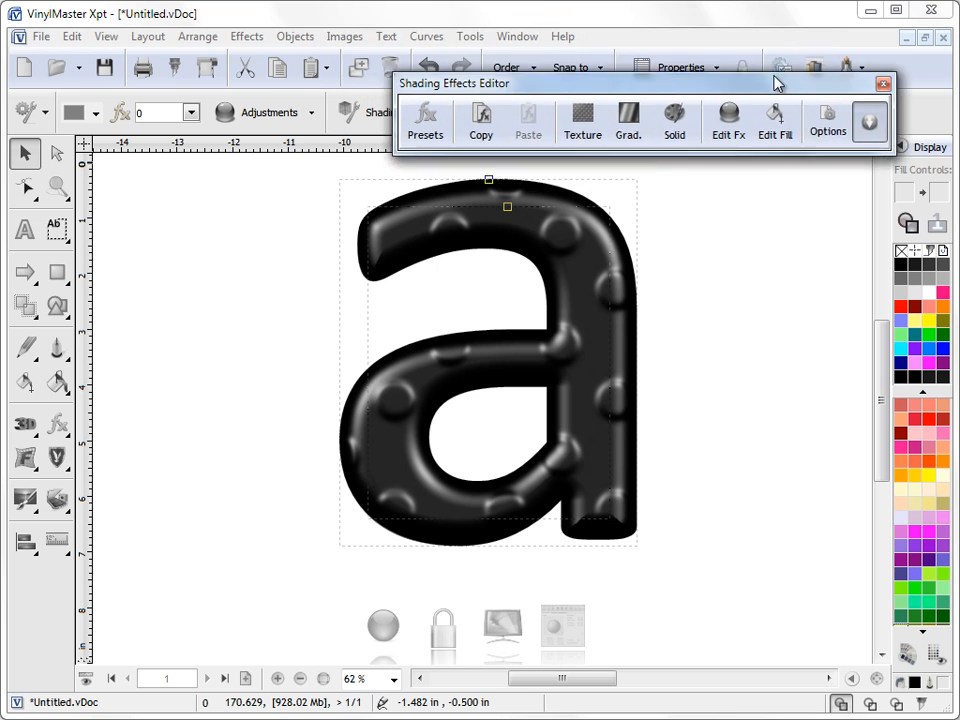
Close the Shading Effects Editor and reopen it via Shading Tools on the property bar
left_click(868, 121)
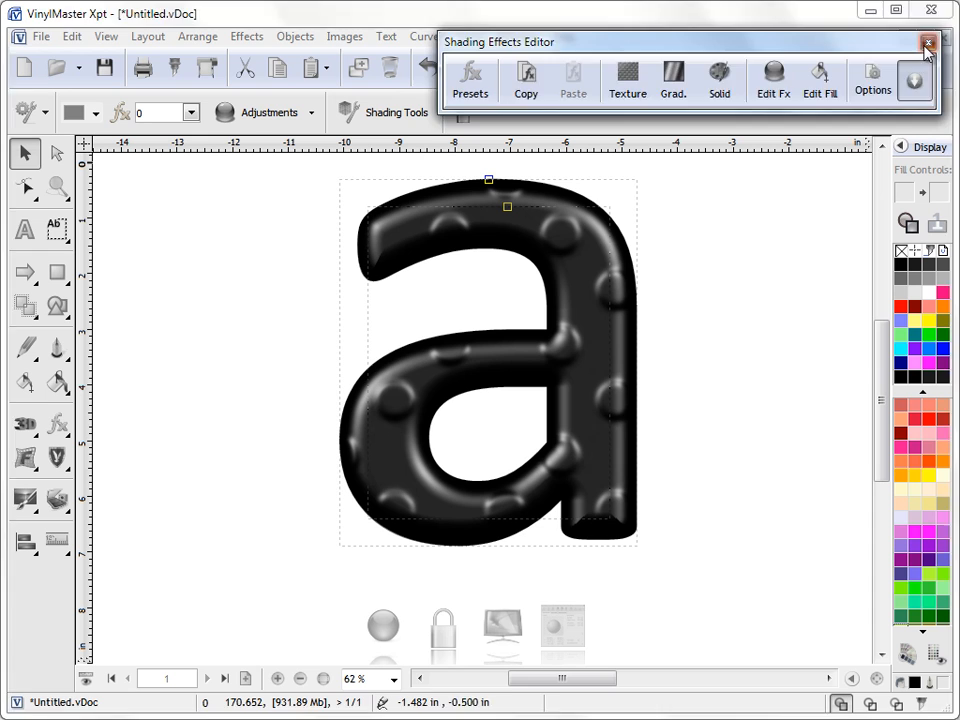
left_click(926, 45)
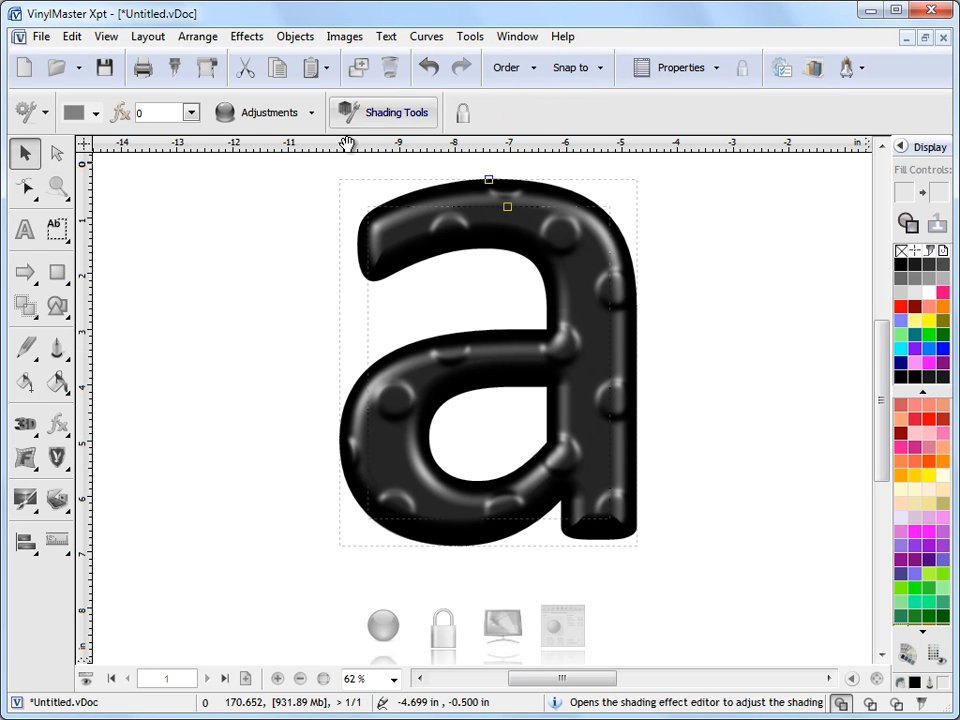
left_click(382, 111)
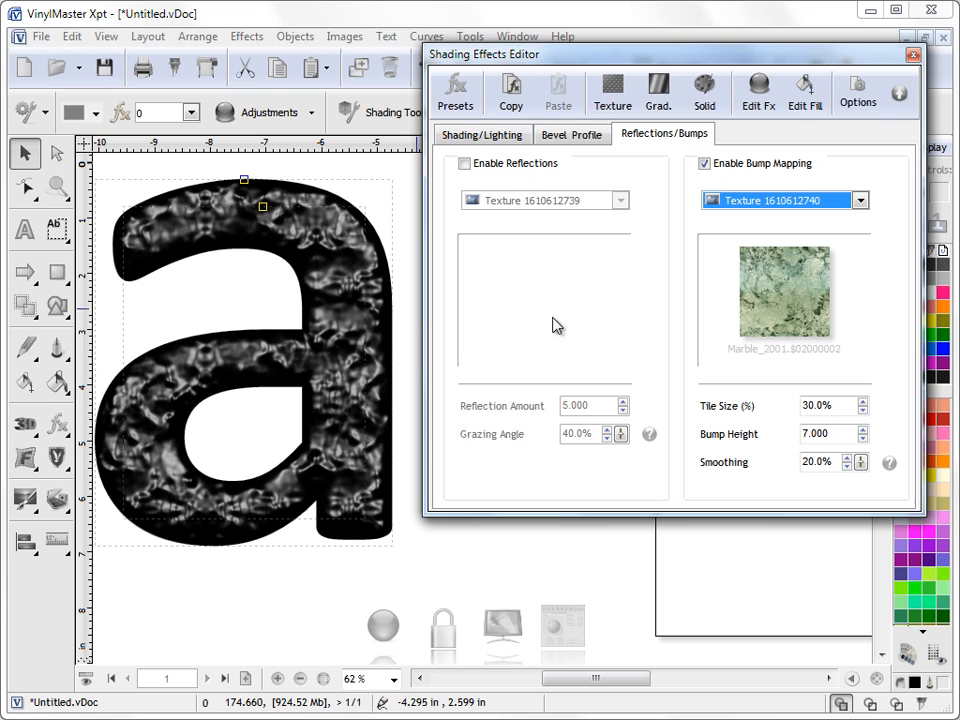
Set the marble bump map to 30% tile size and bump height 5, then close the editor
left_click(859, 411)
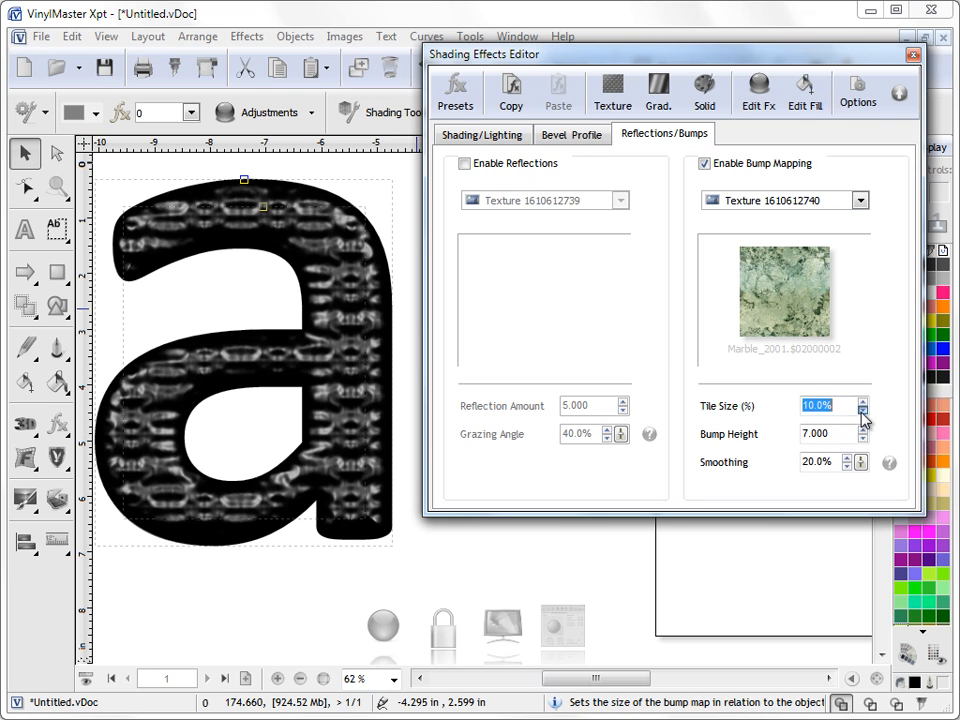
left_click(815, 433)
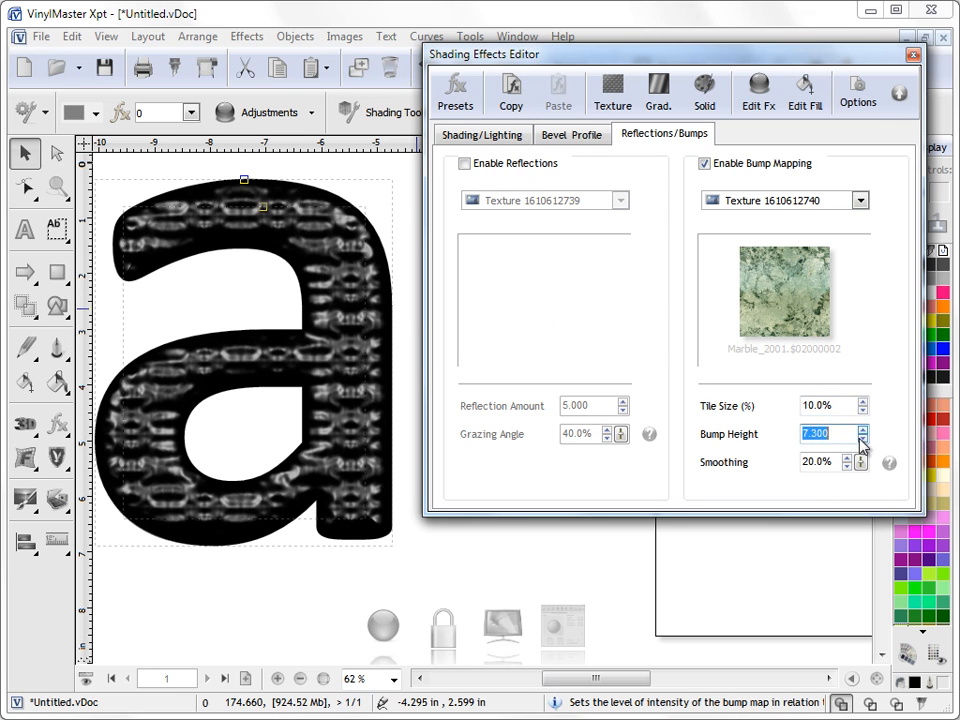
left_click(862, 438)
type("5")
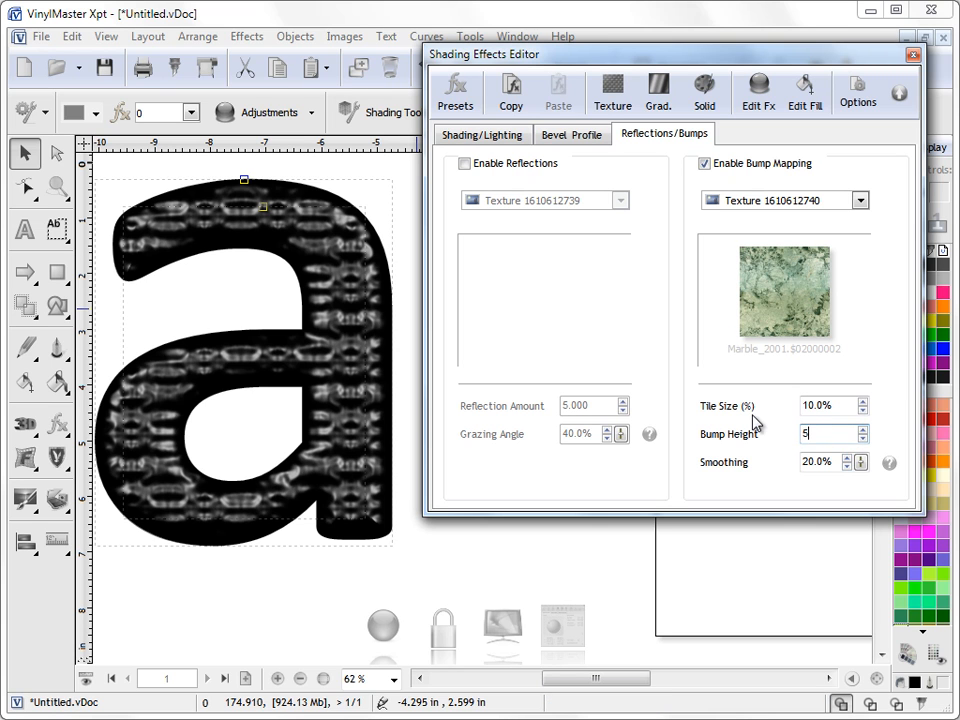
left_click(863, 401)
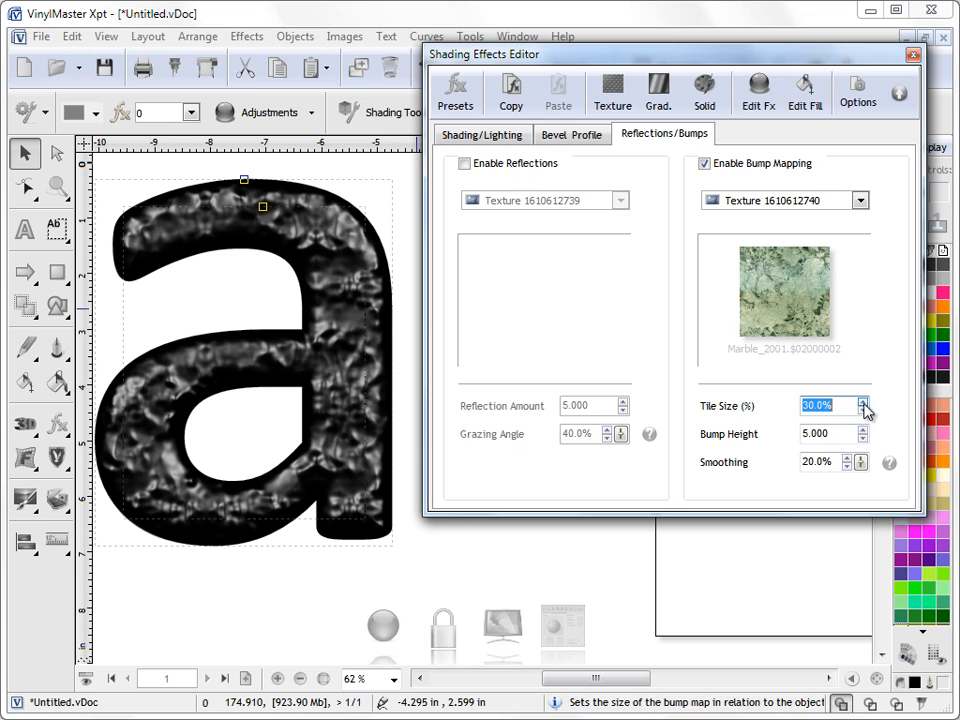
left_click(901, 90)
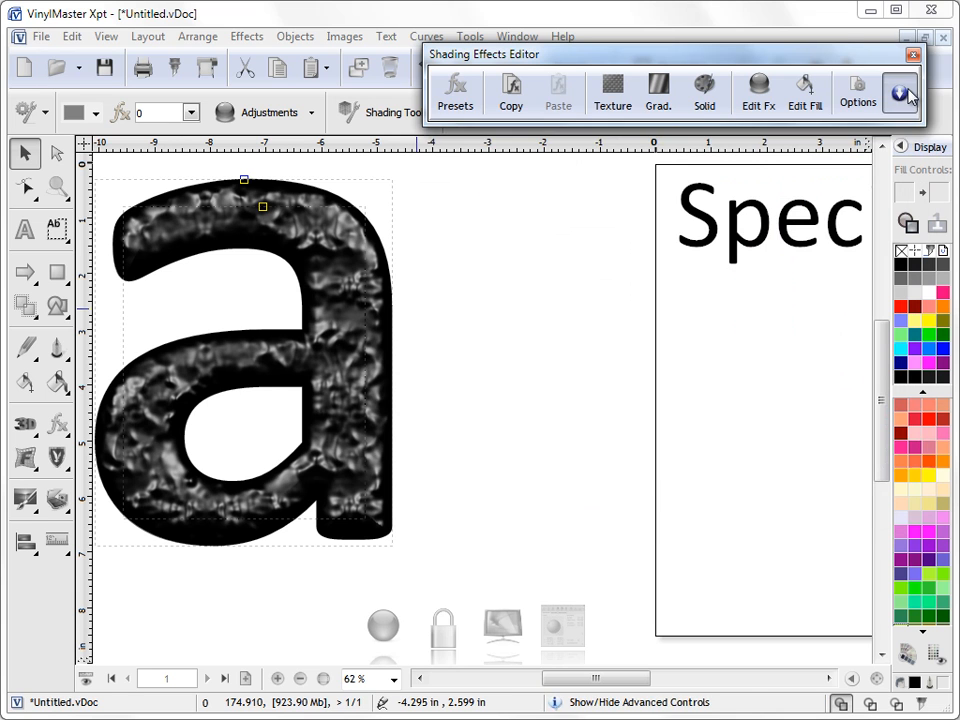
left_click(911, 54)
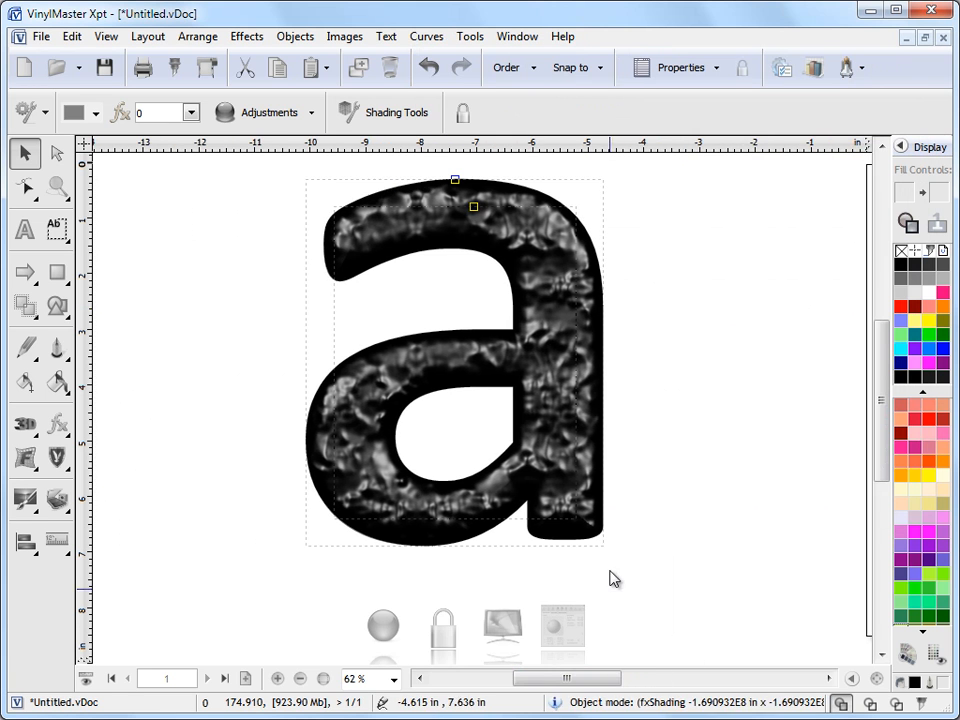